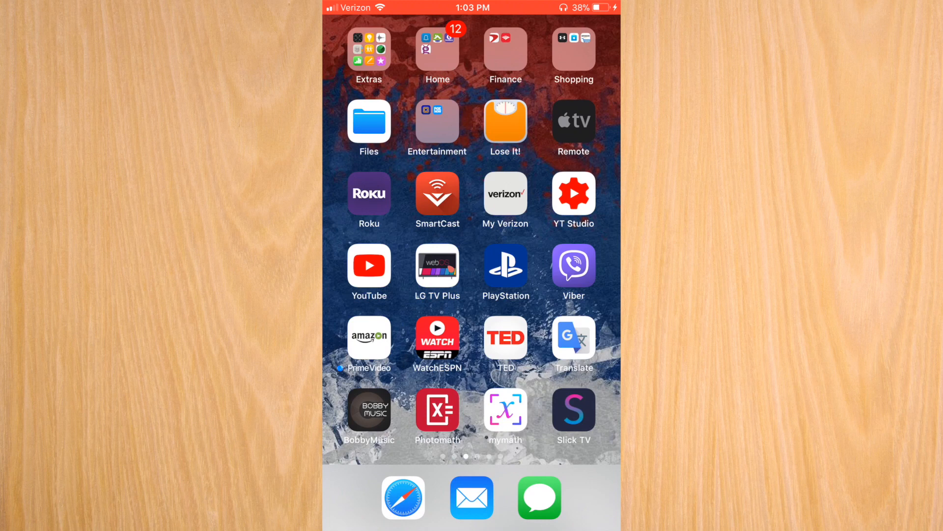
Swipe across the home screen pages and launch IPABox.
{"action": "scroll", "scroll_direction": "left", "scroll_amount": 3}
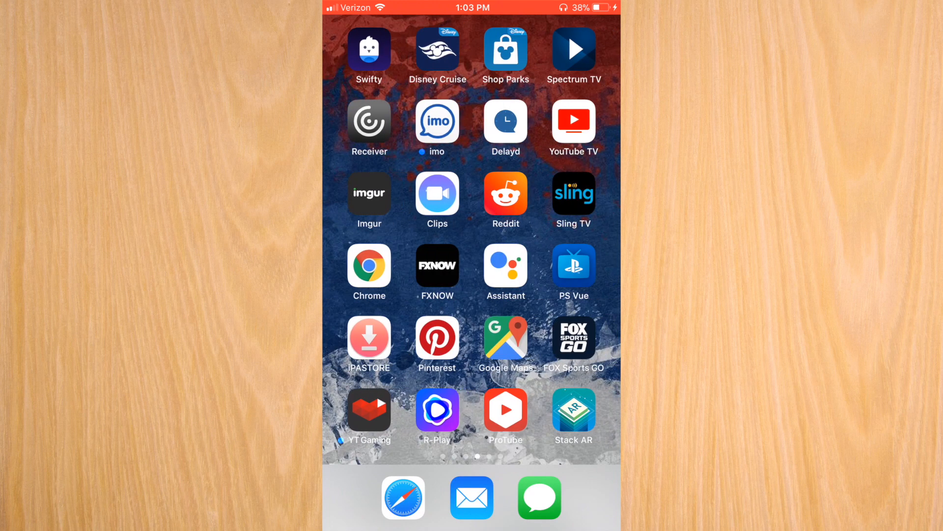
{"action": "scroll", "scroll_direction": "left", "scroll_amount": 3}
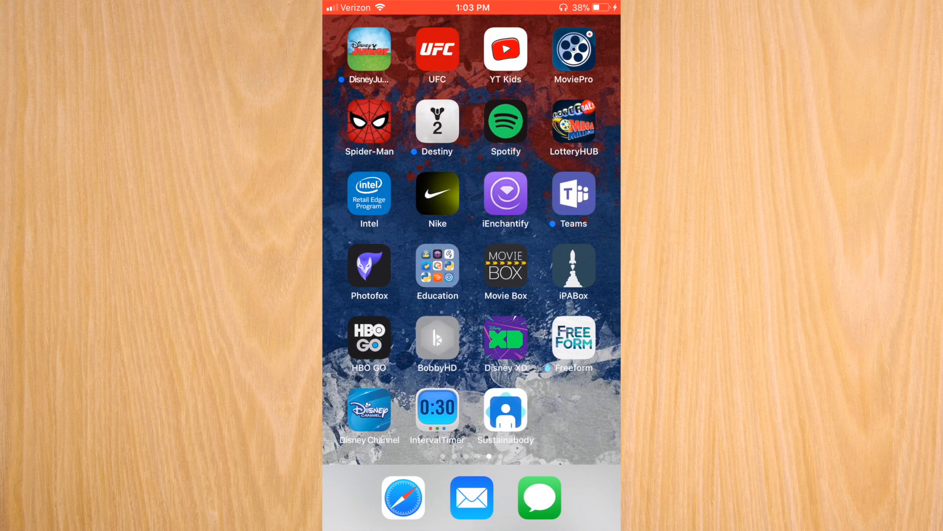
{"action": "left_click", "coordinate": [572, 270]}
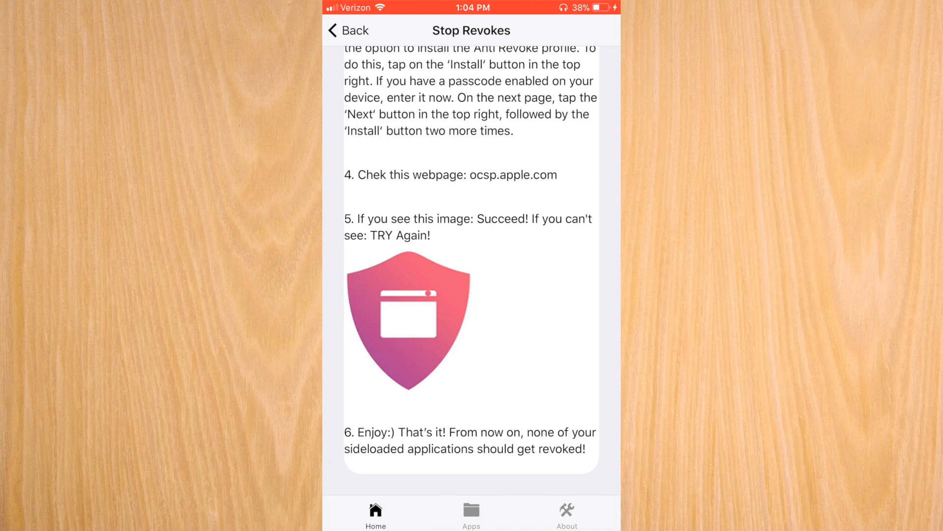
Exit the Stop Revokes guide, browse the Tweaked apps list, and show Packages.
{"action": "left_click", "coordinate": [348, 30]}
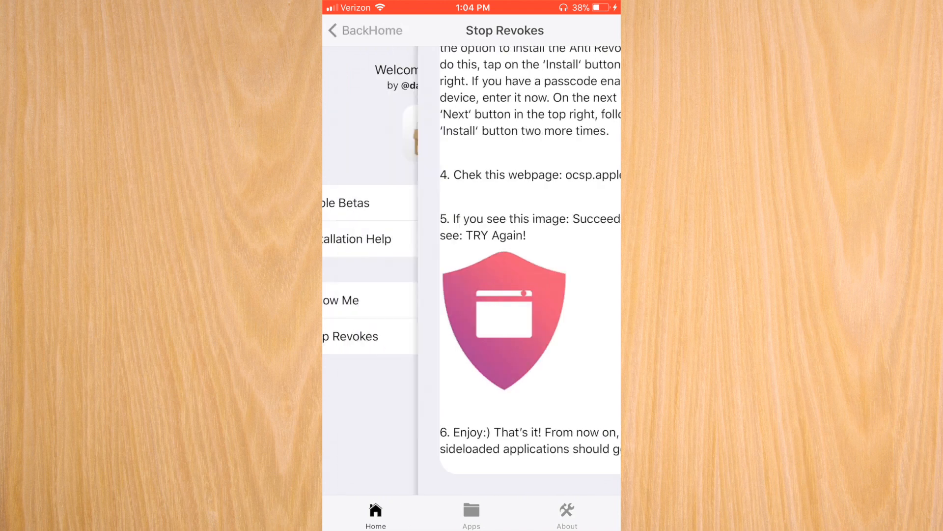
{"action": "left_click", "coordinate": [471, 516]}
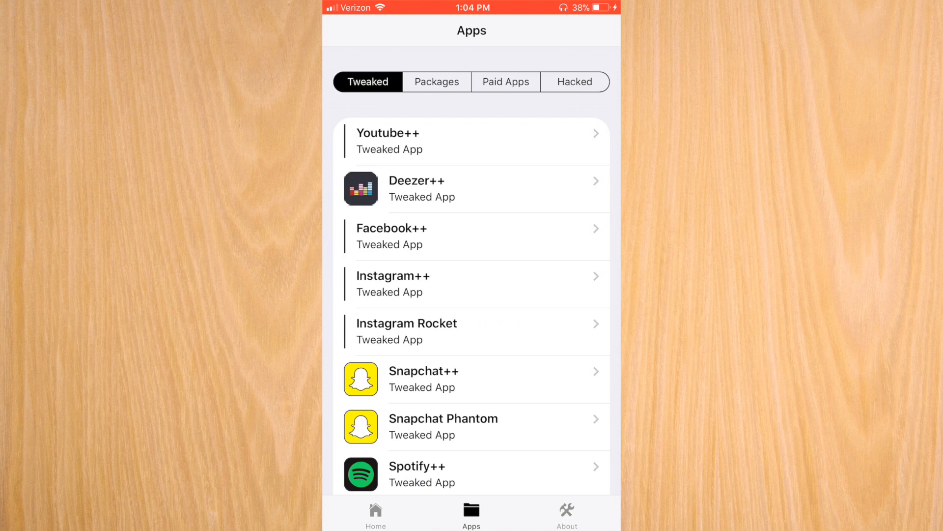
{"action": "scroll", "scroll_direction": "down", "scroll_amount": 3}
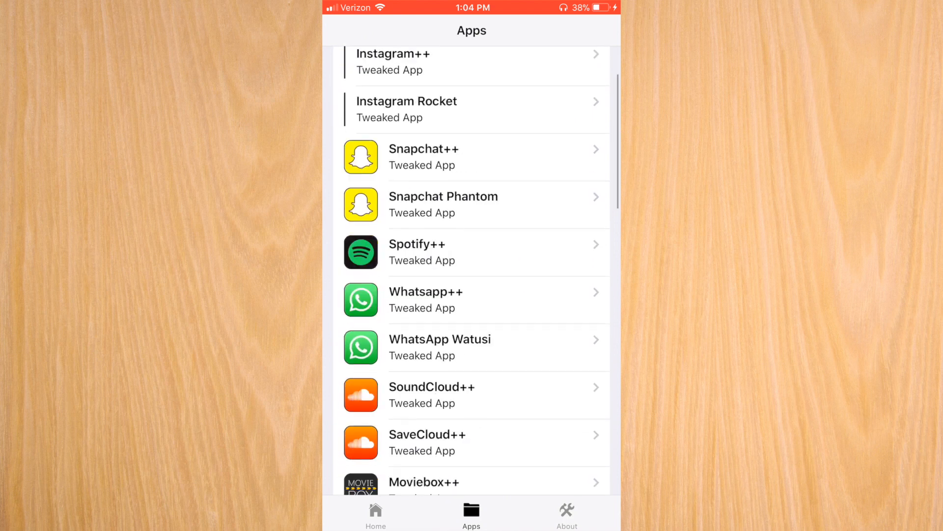
{"action": "scroll", "scroll_direction": "down", "scroll_amount": 3}
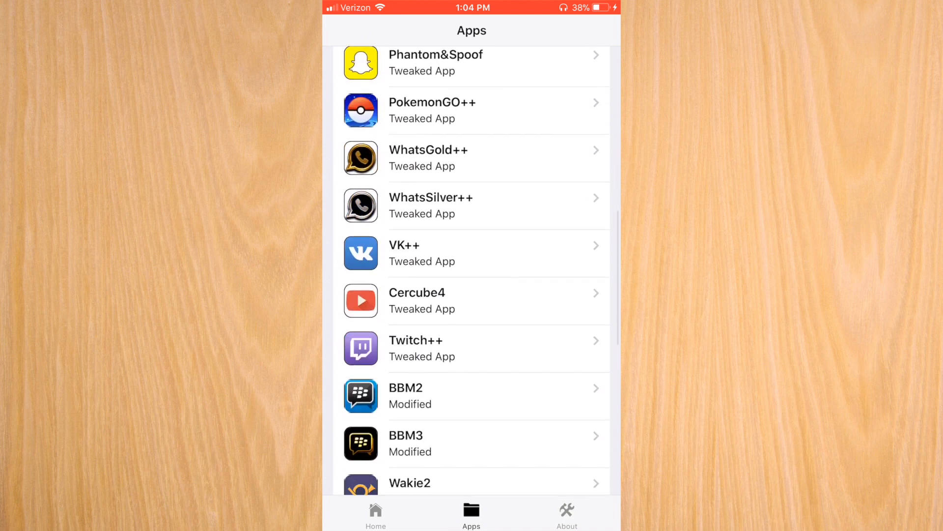
{"action": "scroll", "scroll_direction": "down", "scroll_amount": 3}
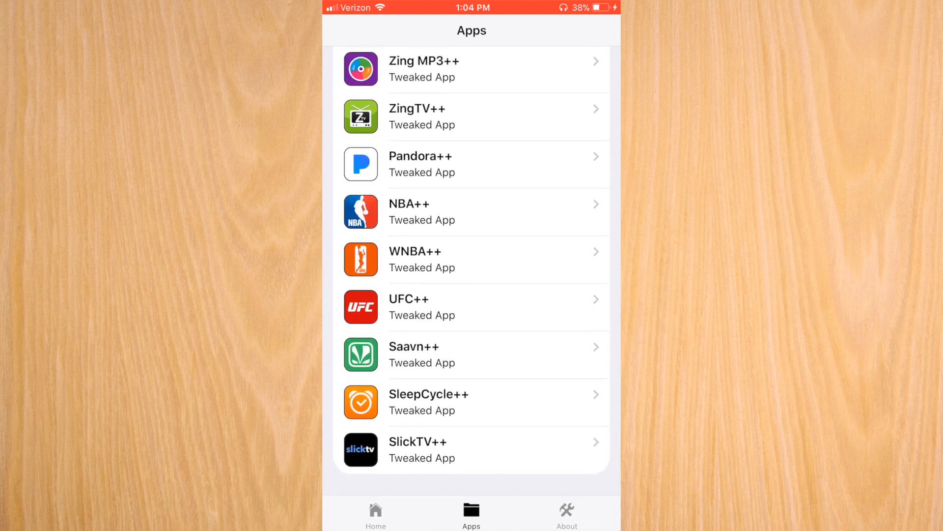
{"action": "scroll", "scroll_direction": "down", "scroll_amount": 3}
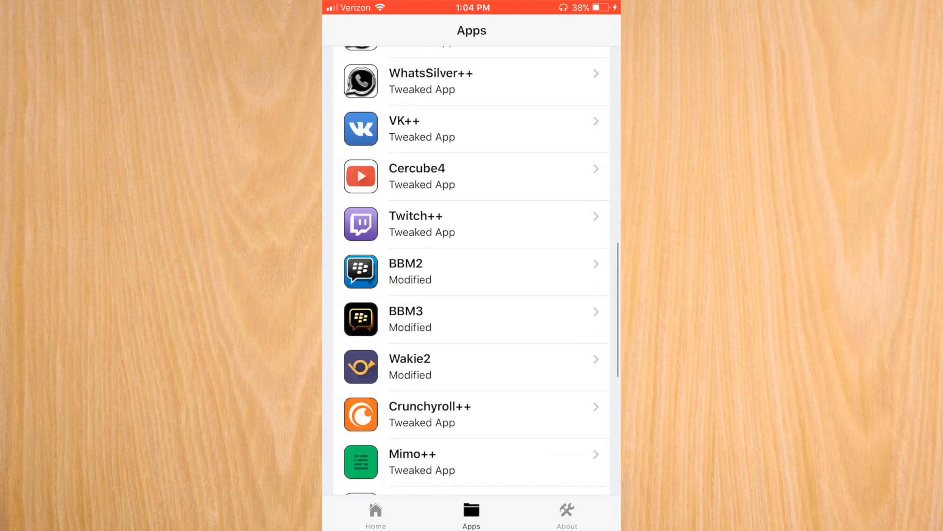
{"action": "left_click", "coordinate": [436, 81]}
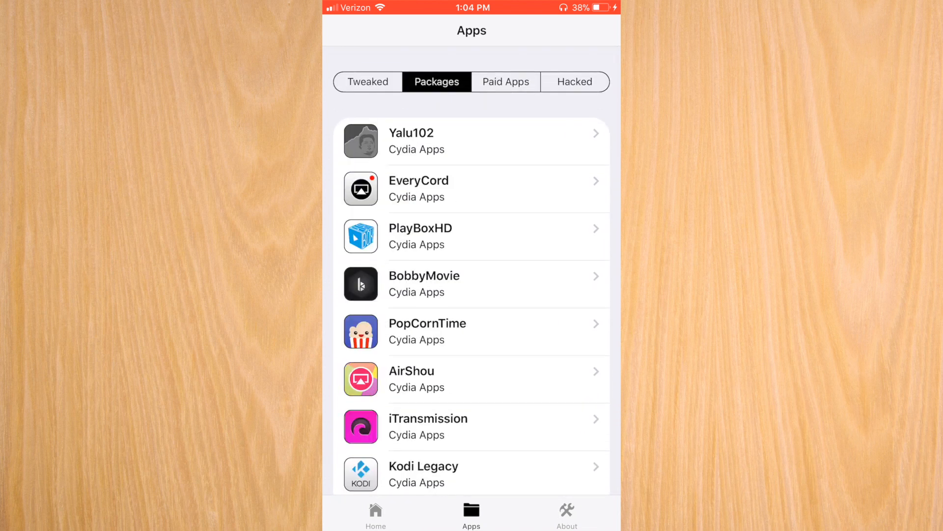
View the Paid Apps and Hacked game lists, then return to Tweaked apps.
{"action": "left_click", "coordinate": [506, 81]}
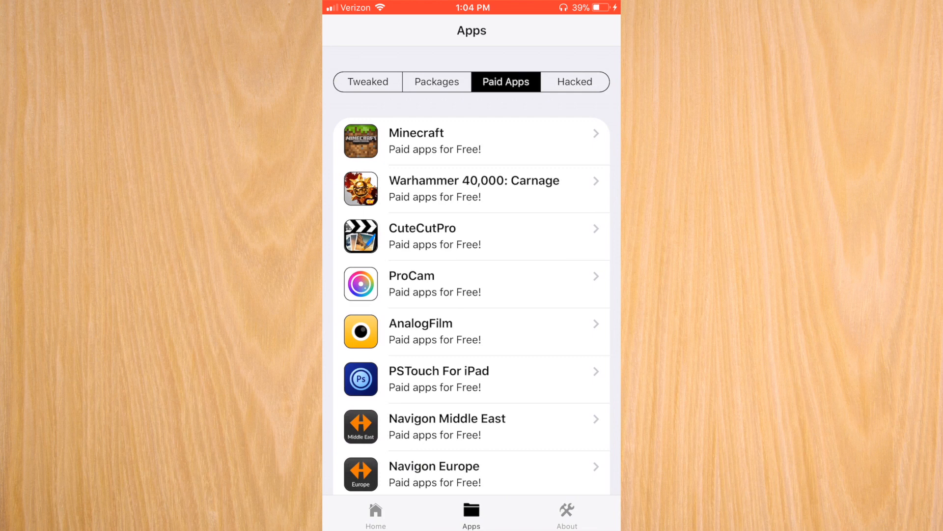
{"action": "left_click", "coordinate": [574, 81]}
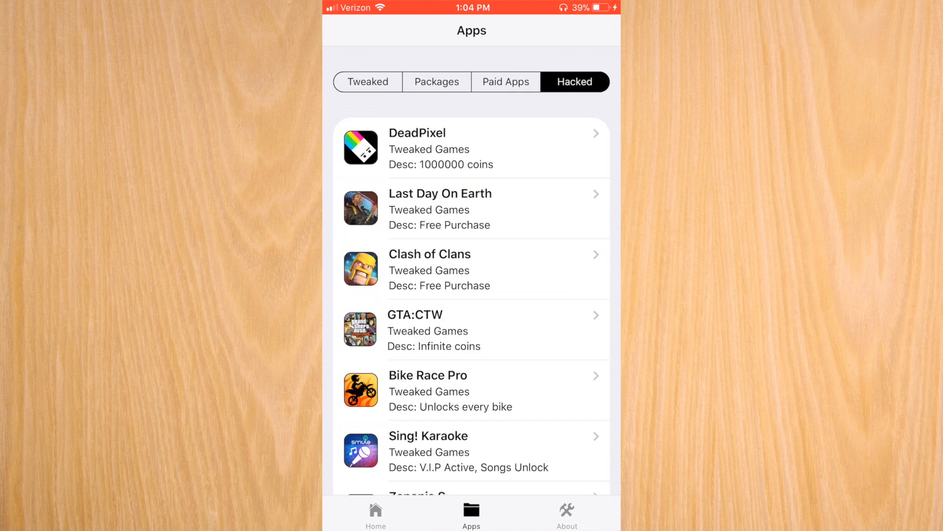
{"action": "scroll", "scroll_direction": "down", "scroll_amount": 3}
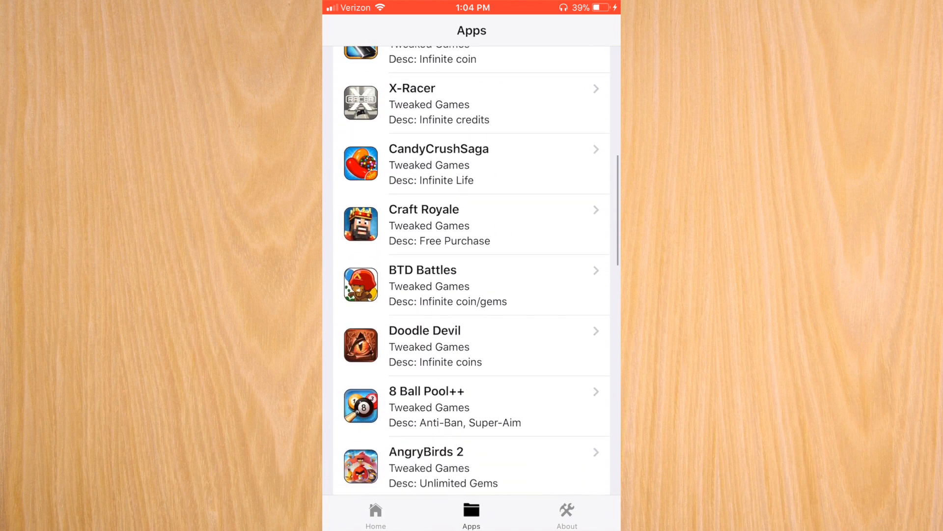
{"action": "scroll", "scroll_direction": "down", "scroll_amount": 3}
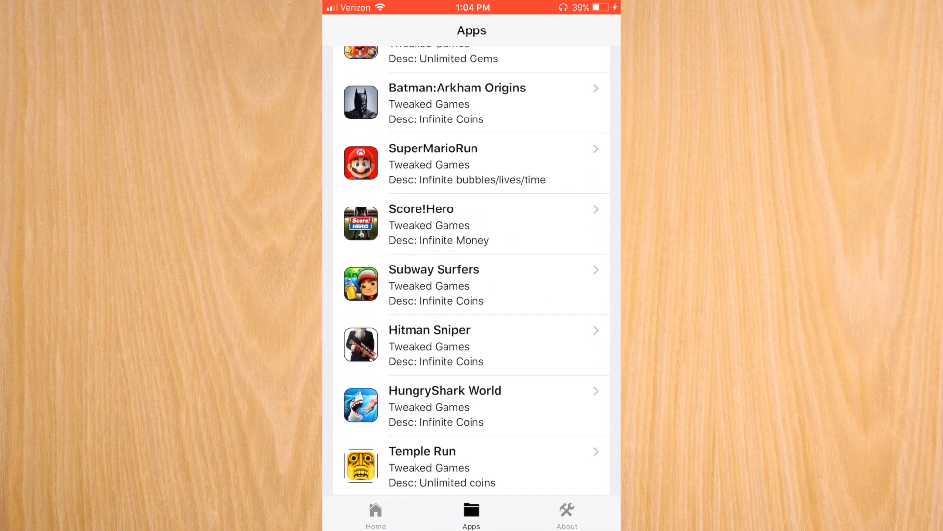
{"action": "left_click", "coordinate": [574, 121]}
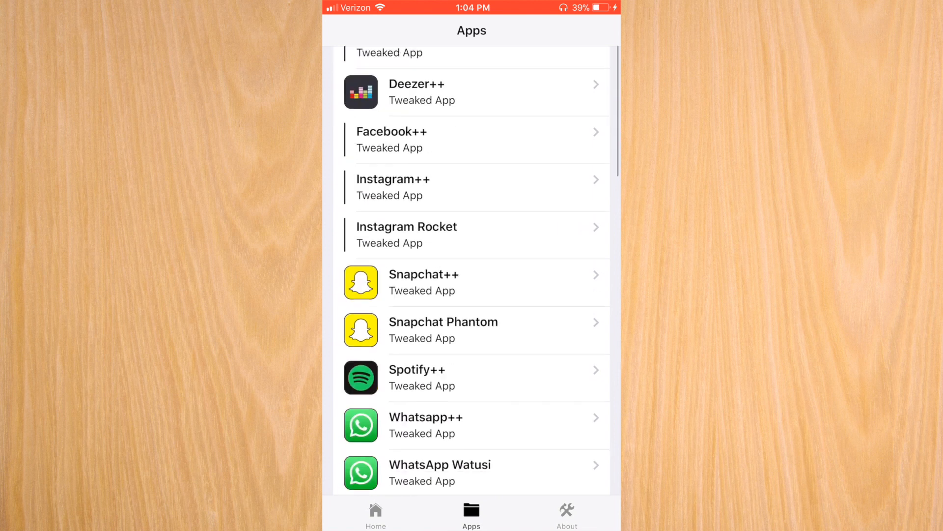
Scroll the Tweaked list to Pandora++ and install it onto the home screen.
{"action": "scroll", "scroll_direction": "down", "scroll_amount": 3}
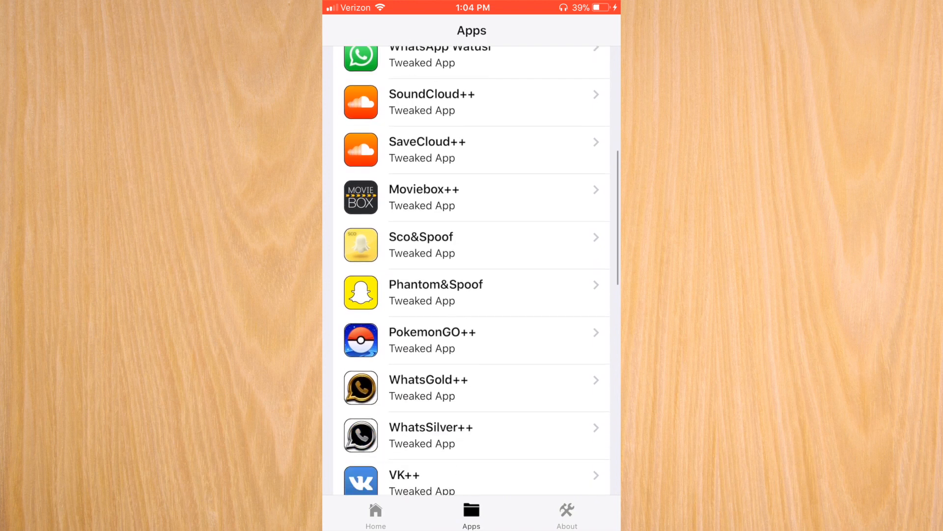
{"action": "scroll", "scroll_direction": "down", "scroll_amount": 3}
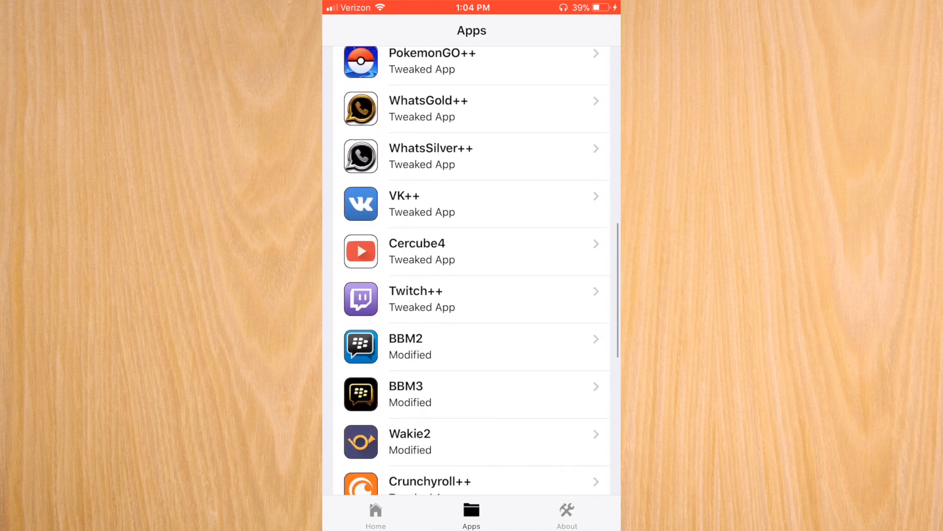
{"action": "scroll", "scroll_direction": "down", "scroll_amount": 3}
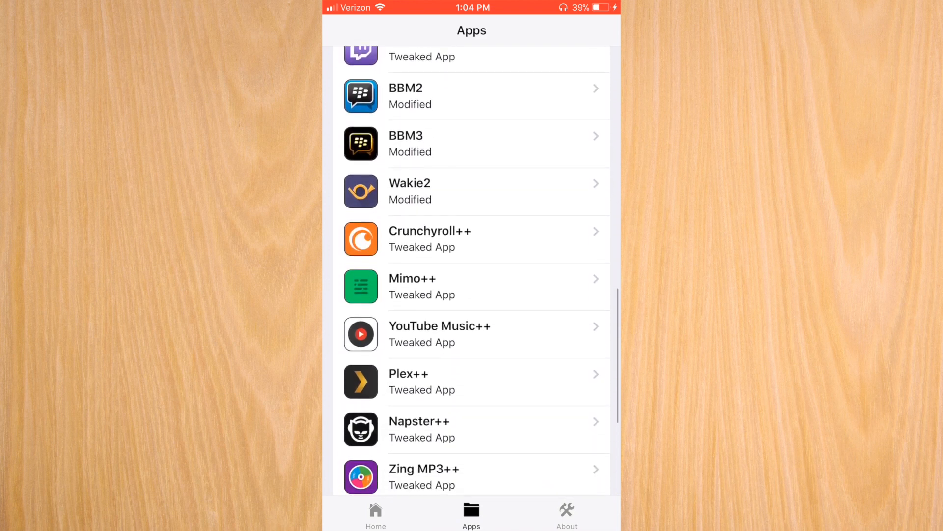
{"action": "scroll", "scroll_direction": "up", "scroll_amount": 3}
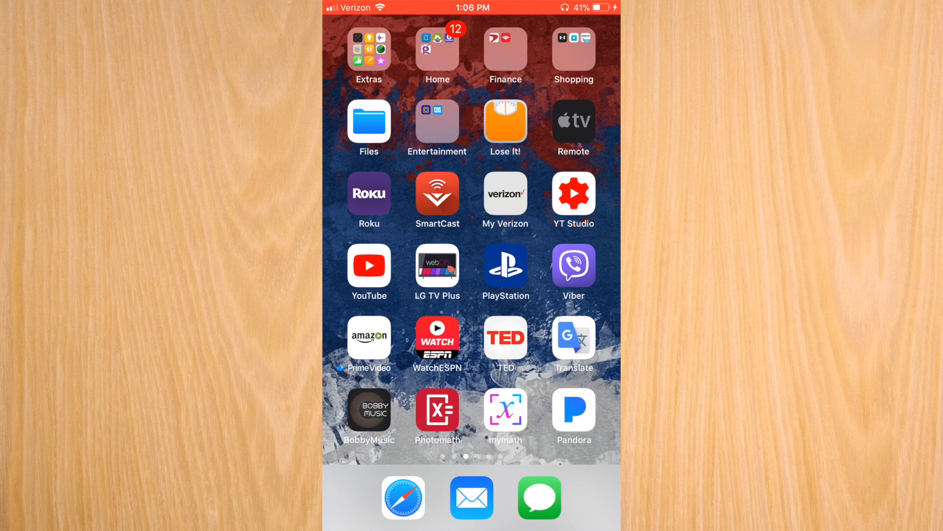
Launch Pandora, accept the Pandolife v0.7-0 notice, and return home.
{"action": "left_click", "coordinate": [572, 414]}
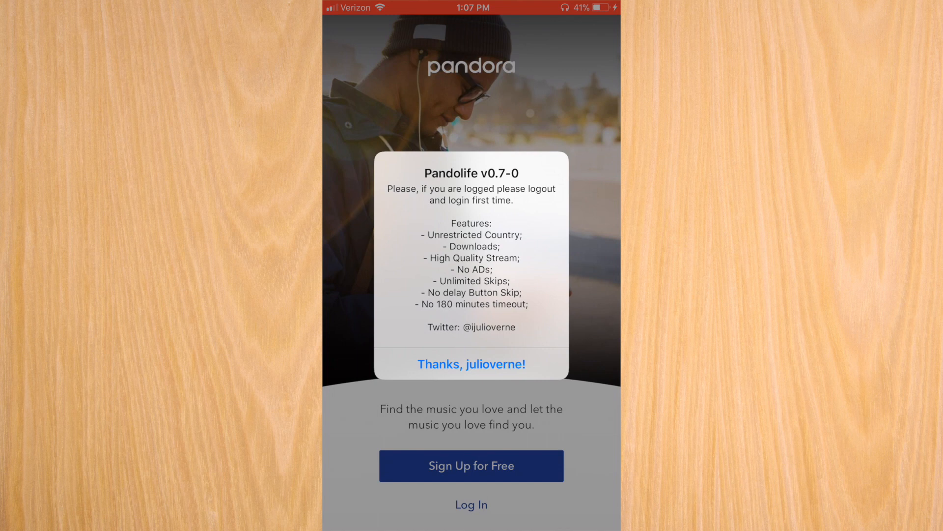
{"action": "left_click", "coordinate": [472, 364]}
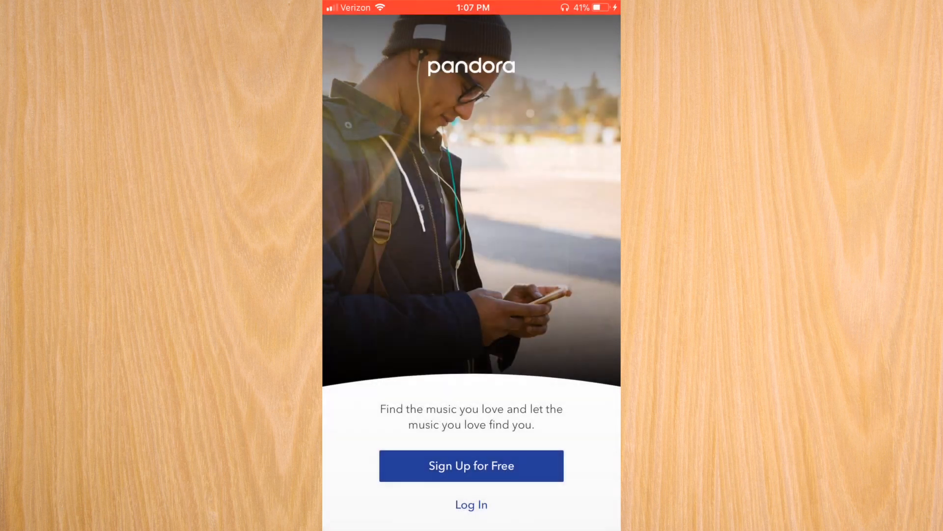
{"action": "key", "text": "home"}
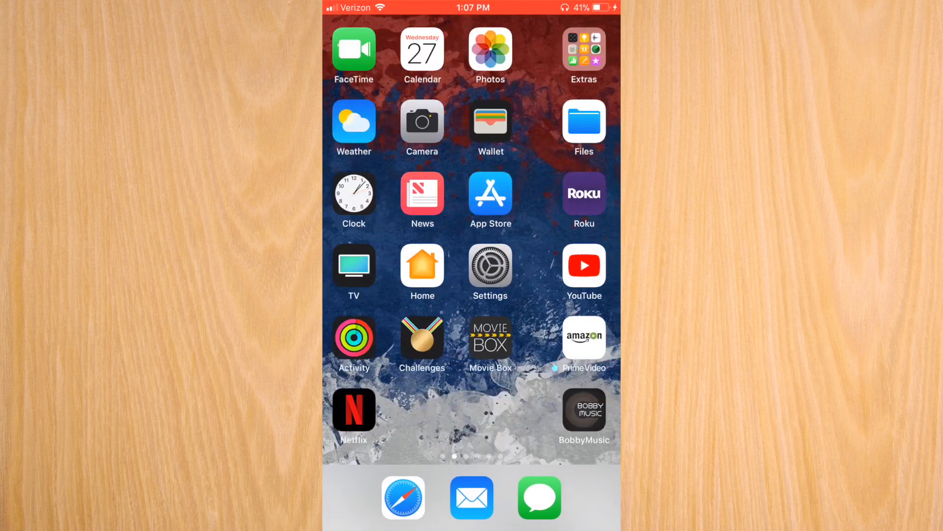
Check Pandora is verified under Xiamen Cloud Top, then view the iPABox profile.
{"action": "left_click", "coordinate": [490, 268]}
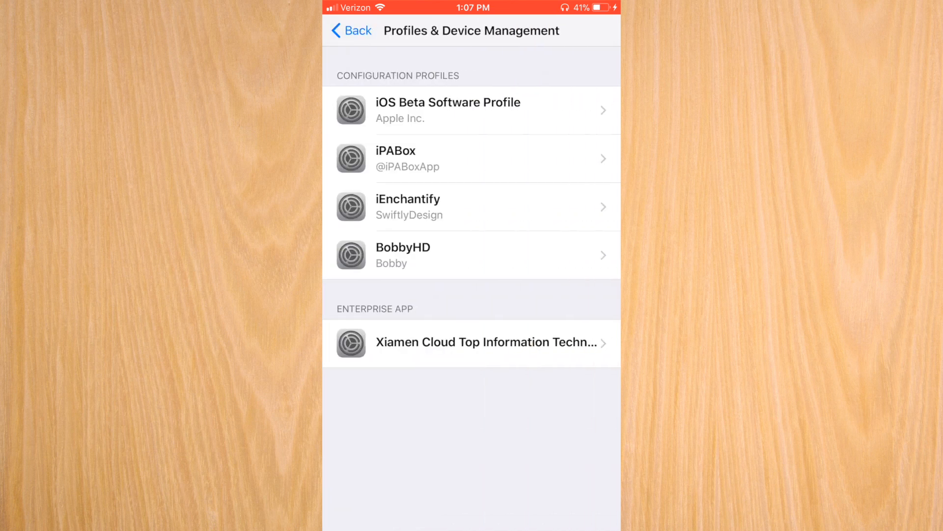
{"action": "left_click", "coordinate": [471, 342]}
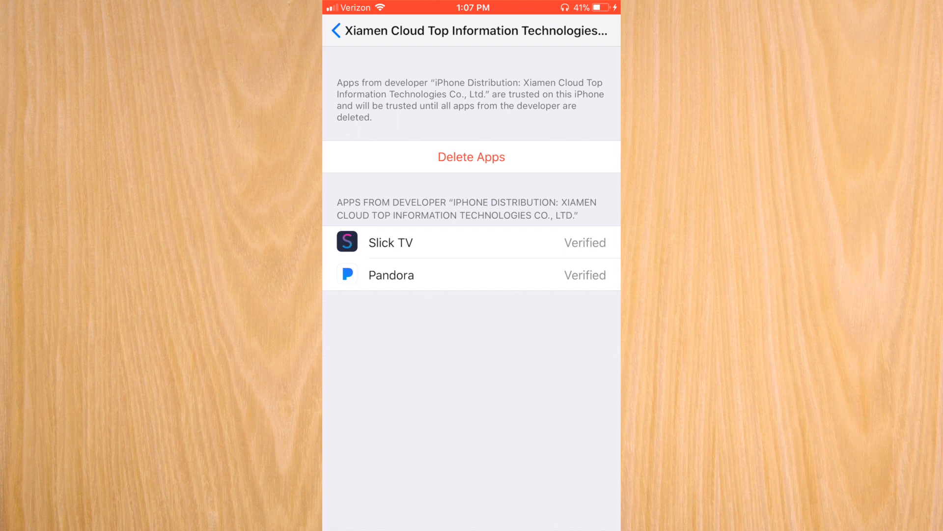
{"action": "left_click", "coordinate": [349, 31]}
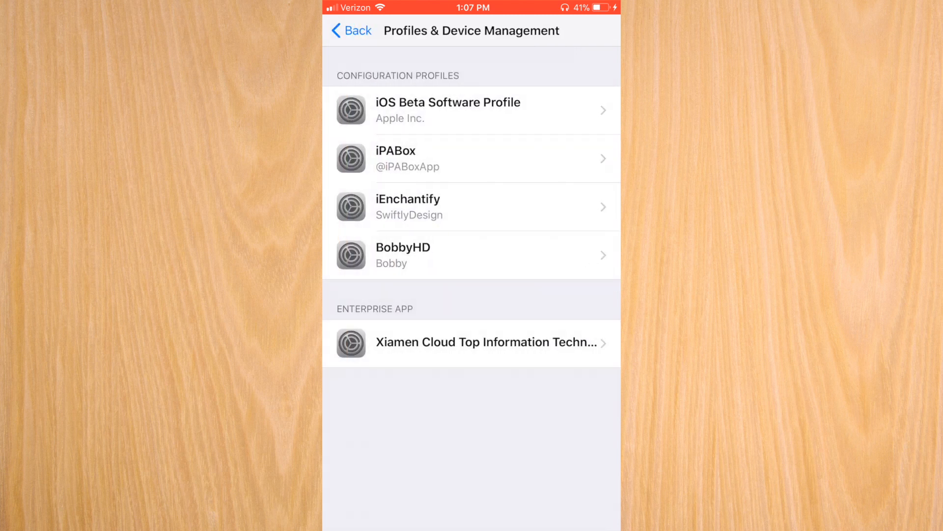
{"action": "left_click", "coordinate": [472, 158]}
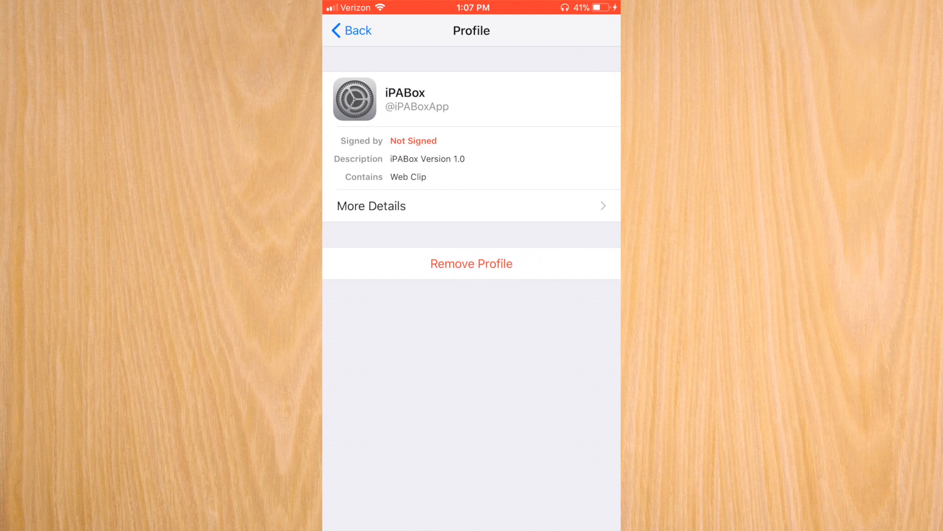
{"action": "left_click", "coordinate": [352, 30]}
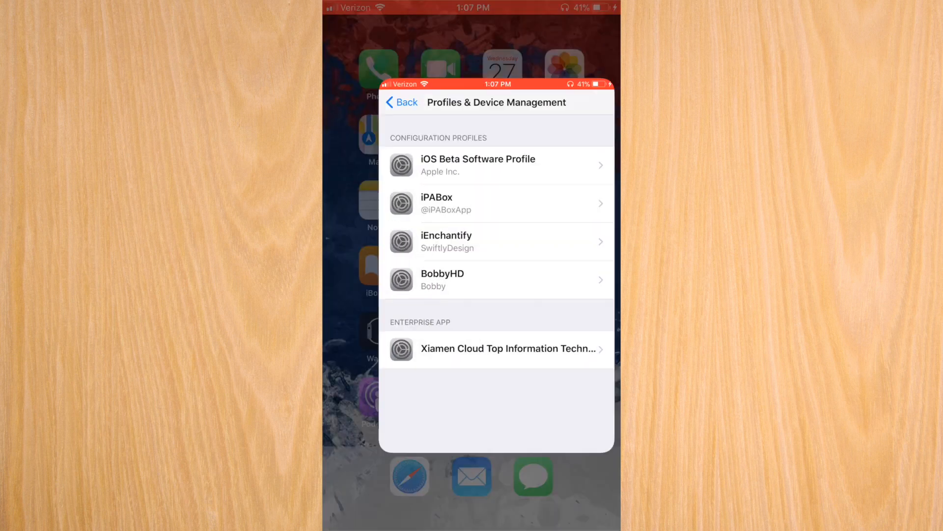